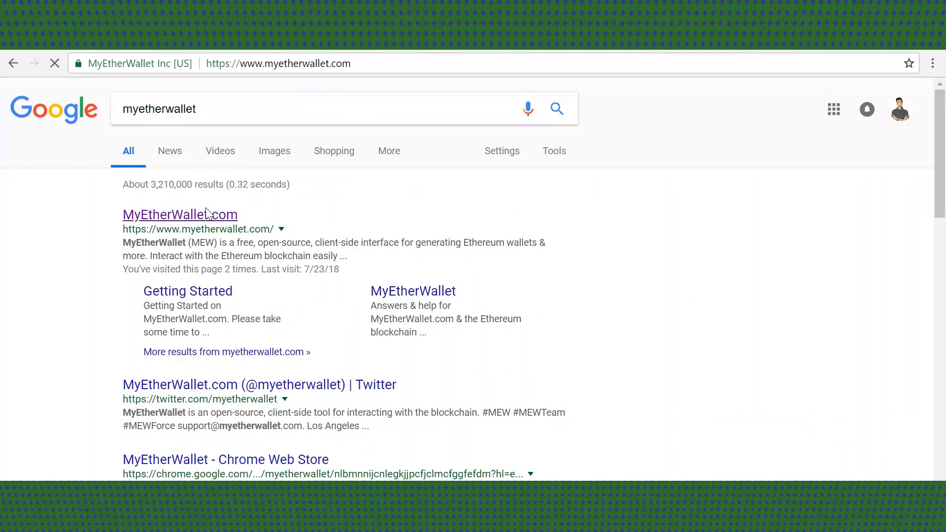
# Step: Follow the MyEtherWallet.com search result to land on the official site
pyautogui.click(180, 214)
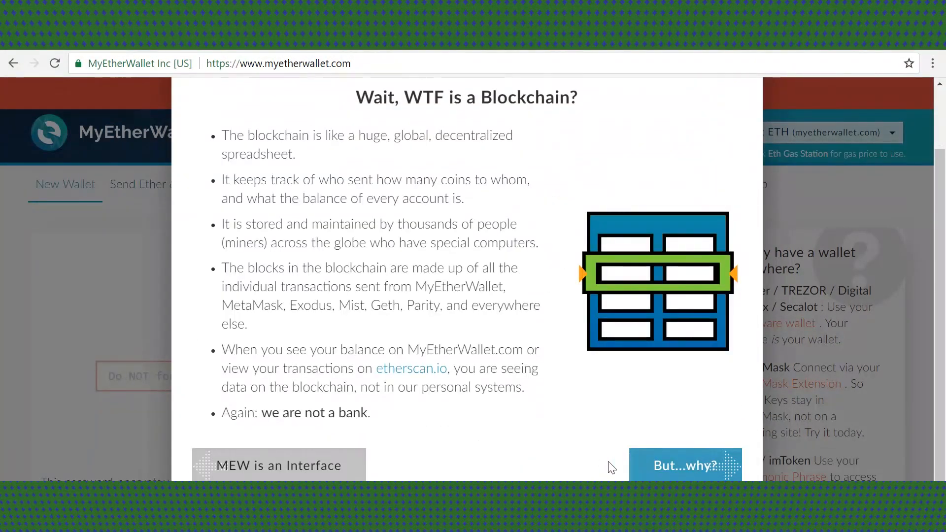
pyautogui.moveTo(608, 455)
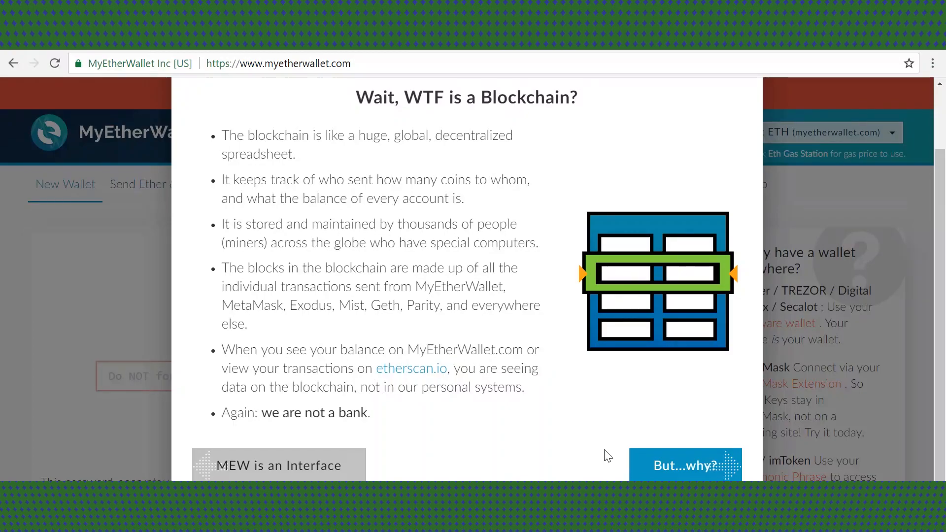
# Step: Step through the But...why?, Phuck Phishers and Protect Yourself from Loss intro slides
pyautogui.click(684, 465)
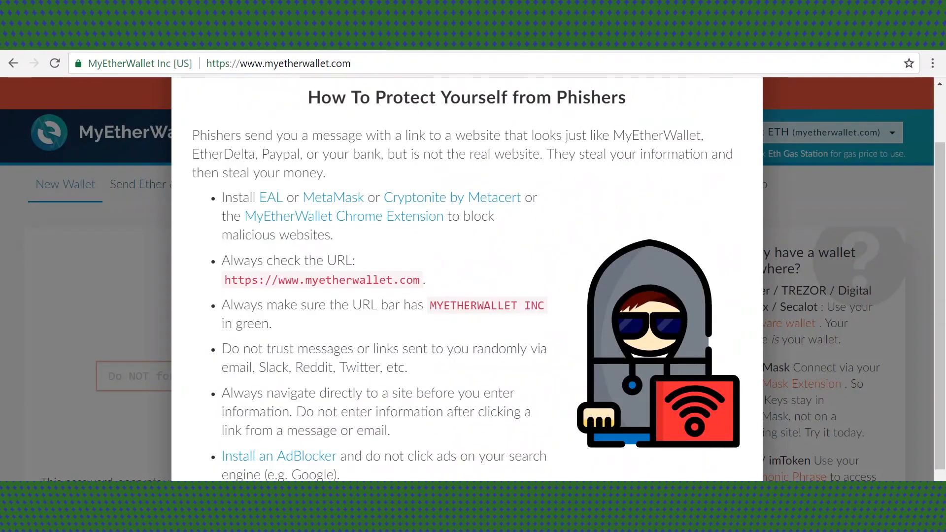
pyautogui.click(610, 459)
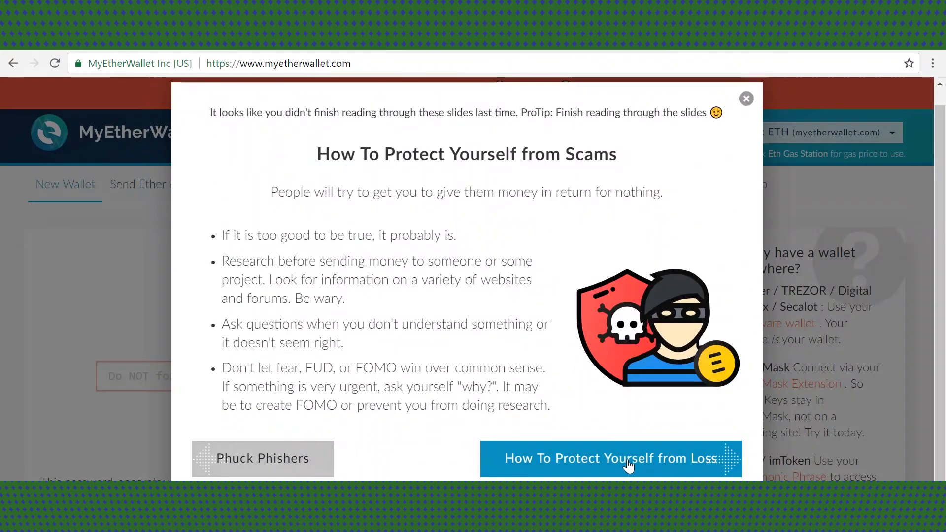
pyautogui.click(609, 458)
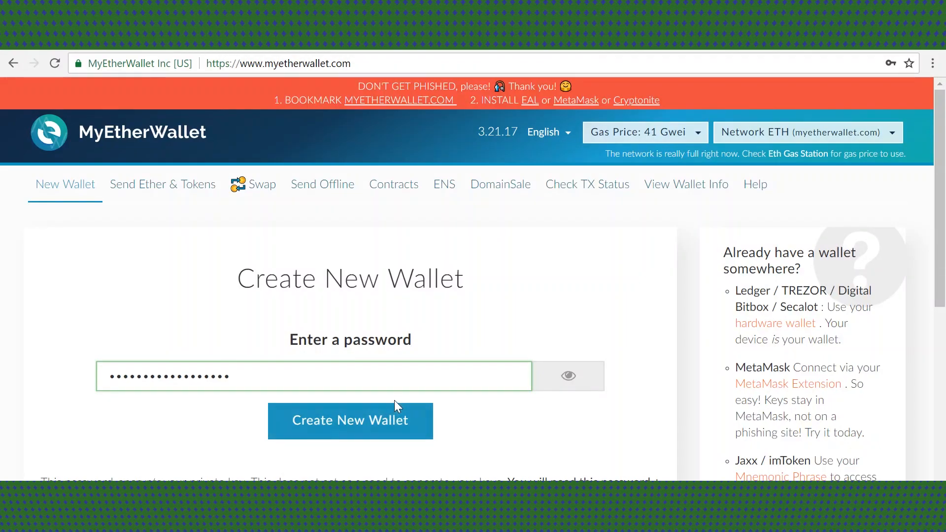
pyautogui.moveTo(443, 429)
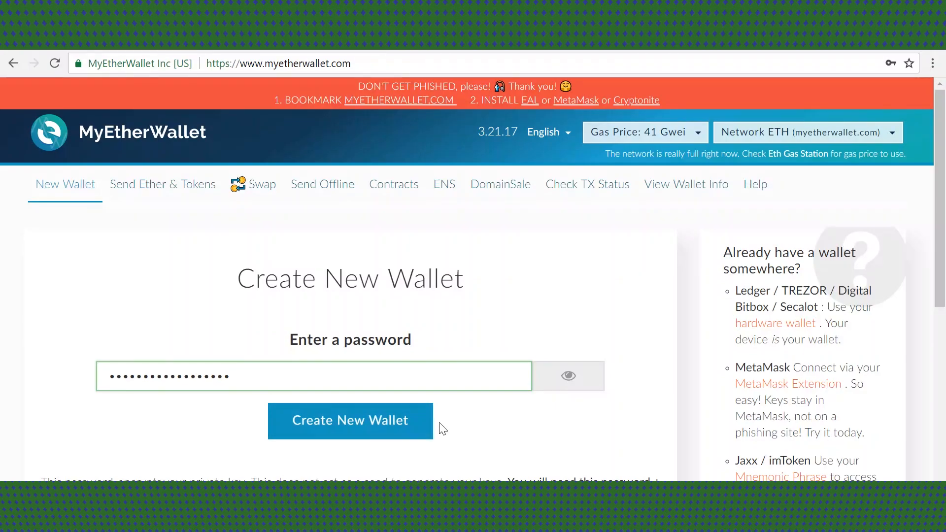
pyautogui.moveTo(386, 434)
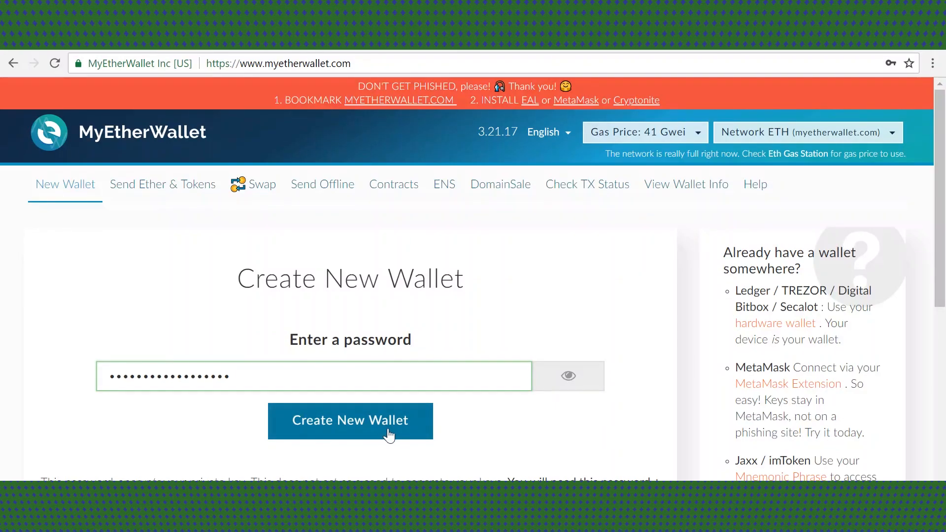
# Step: Generate the new wallet with the entered password via Create New Wallet
pyautogui.click(350, 421)
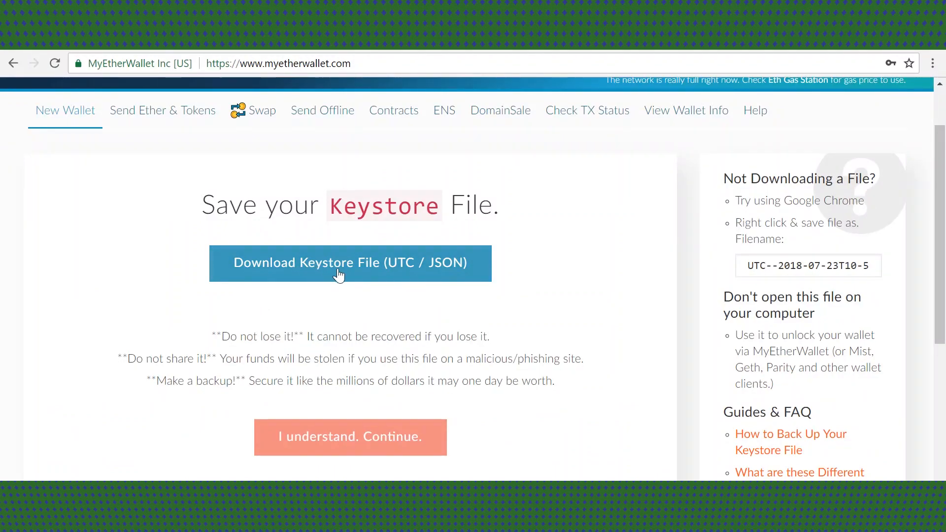
pyautogui.moveTo(335, 270)
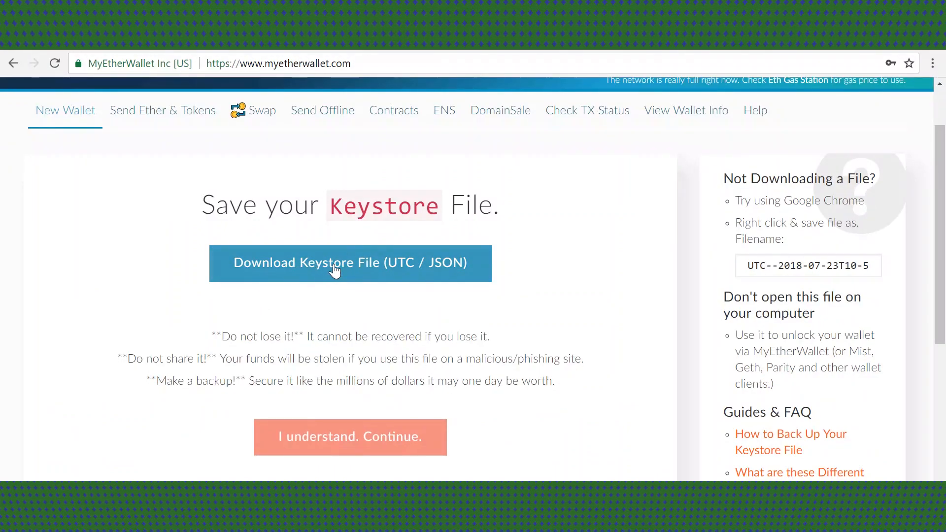
pyautogui.moveTo(374, 270)
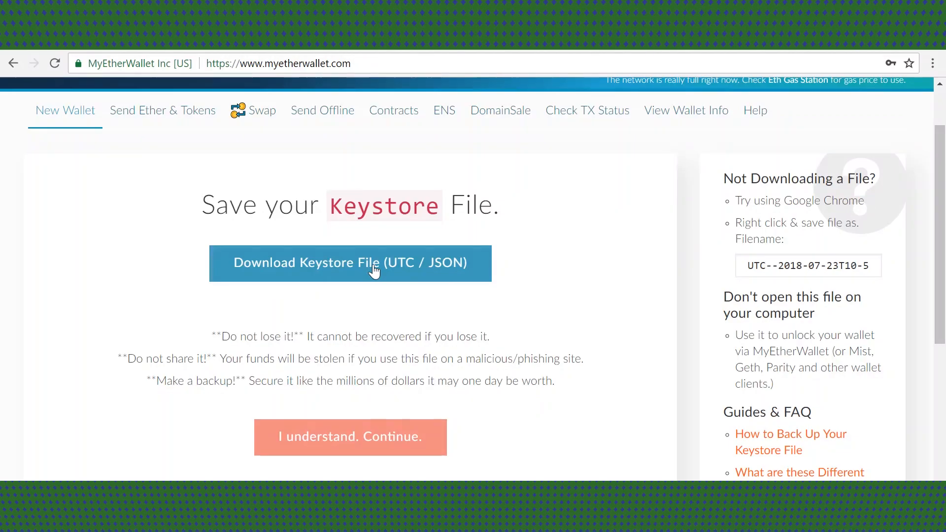
pyautogui.moveTo(184, 340)
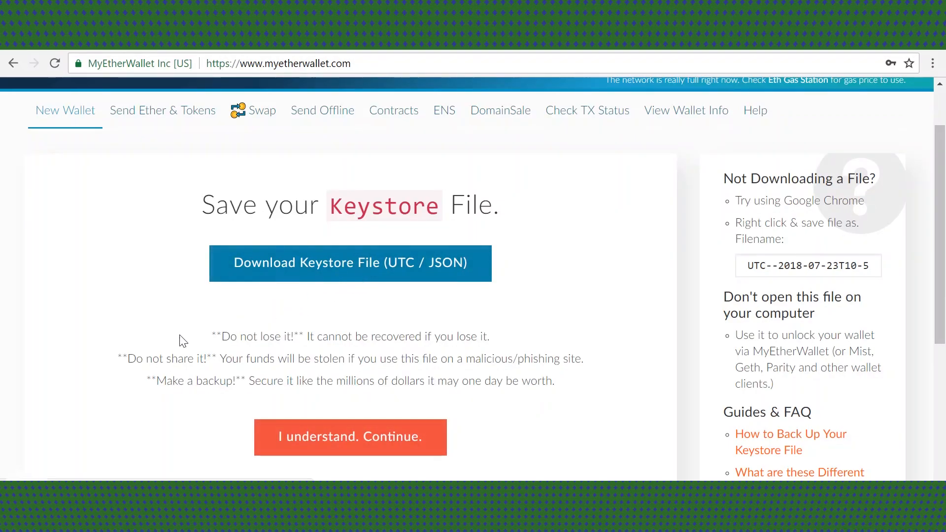
pyautogui.moveTo(178, 379)
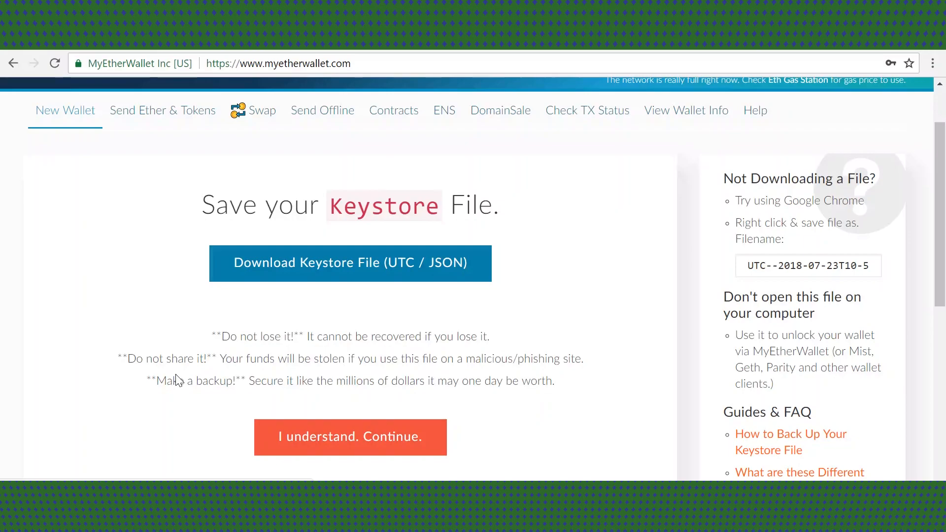
pyautogui.moveTo(184, 378)
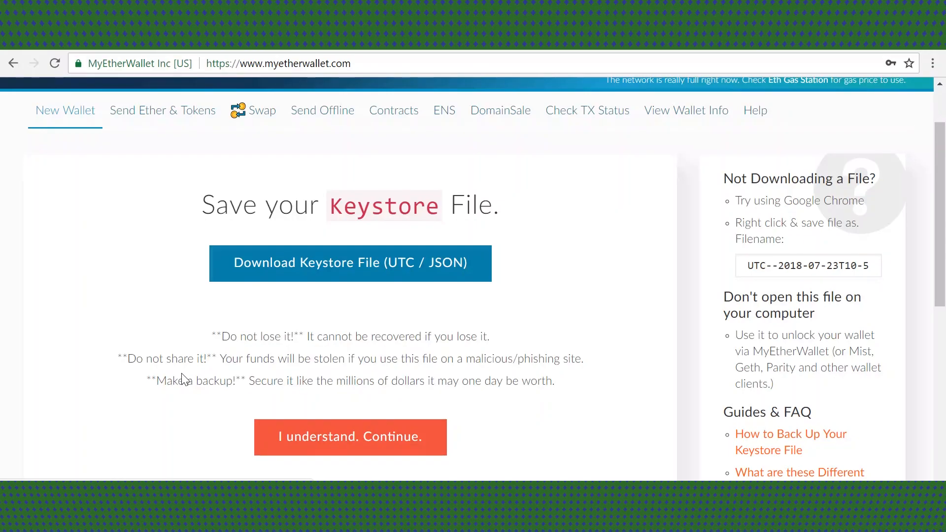
pyautogui.moveTo(356, 444)
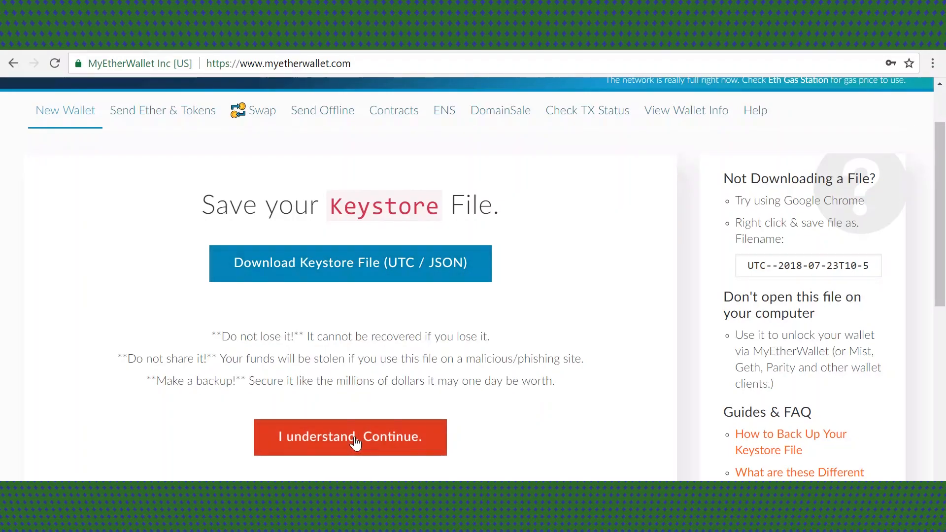
# Step: Confirm the keystore file is saved with 'I understand. Continue' to reach the private key page
pyautogui.click(350, 437)
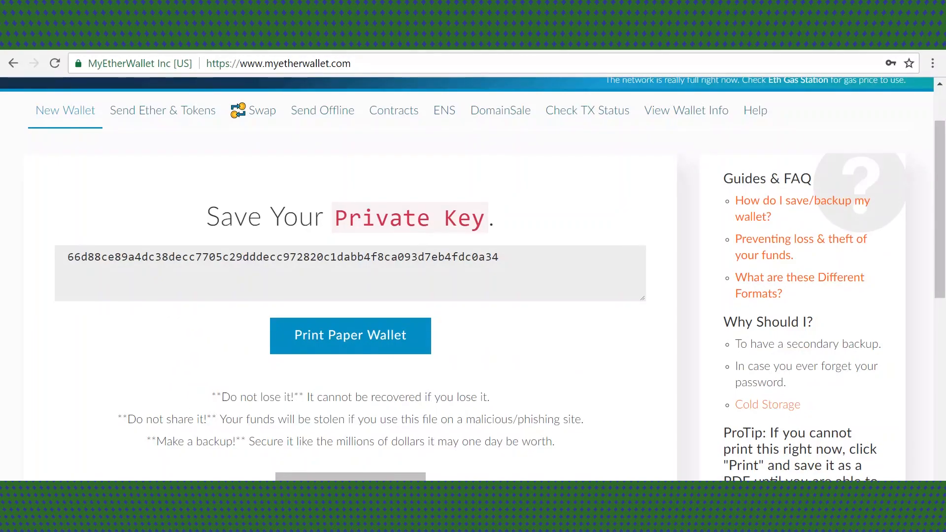
# Step: Select the new wallet's private key text on the Save Your Private Key page for copying
pyautogui.click(350, 273)
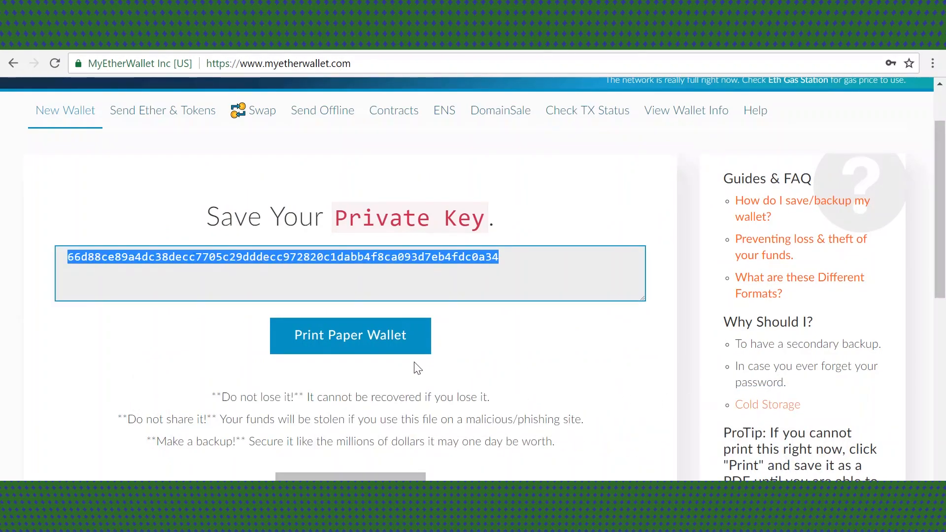
pyautogui.scroll(-3)
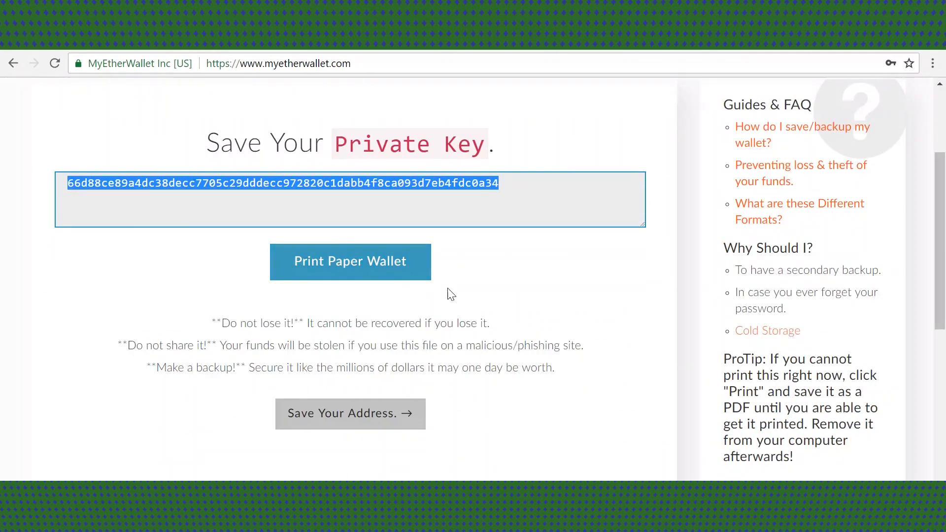
pyautogui.moveTo(520, 309)
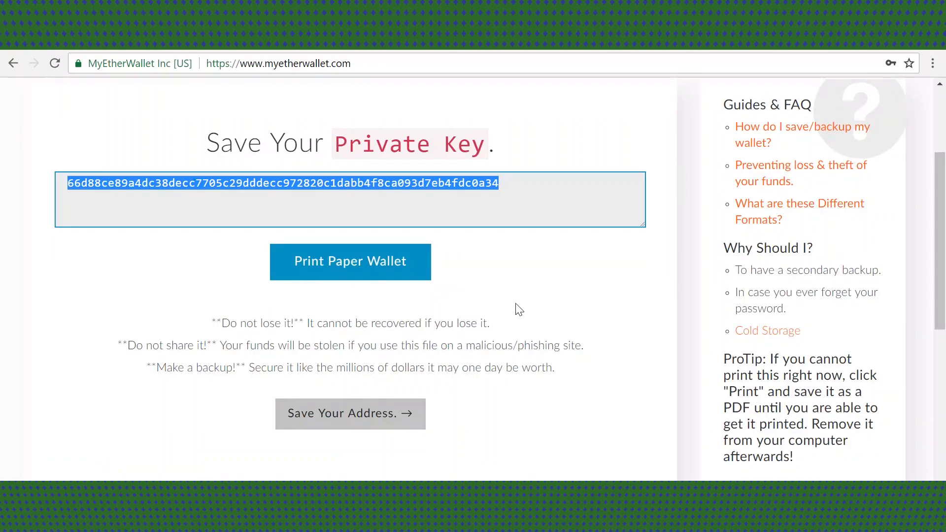
pyautogui.moveTo(489, 304)
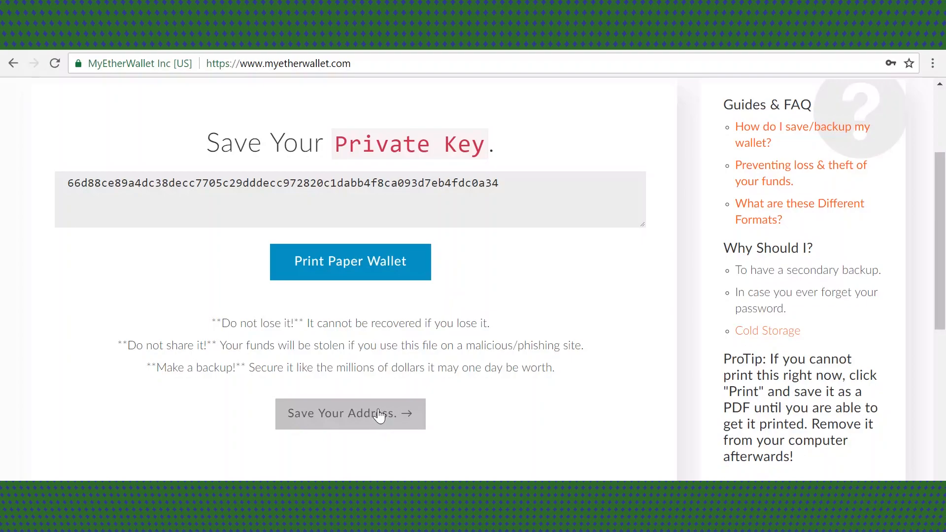
# Step: Continue to Save Your Address and choose Private Key as the wallet access method
pyautogui.click(350, 413)
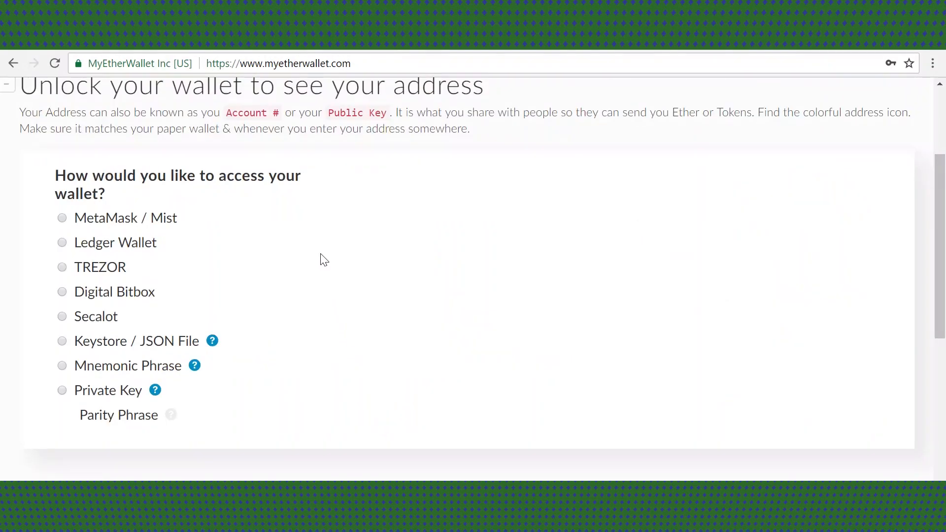
pyautogui.moveTo(128, 197)
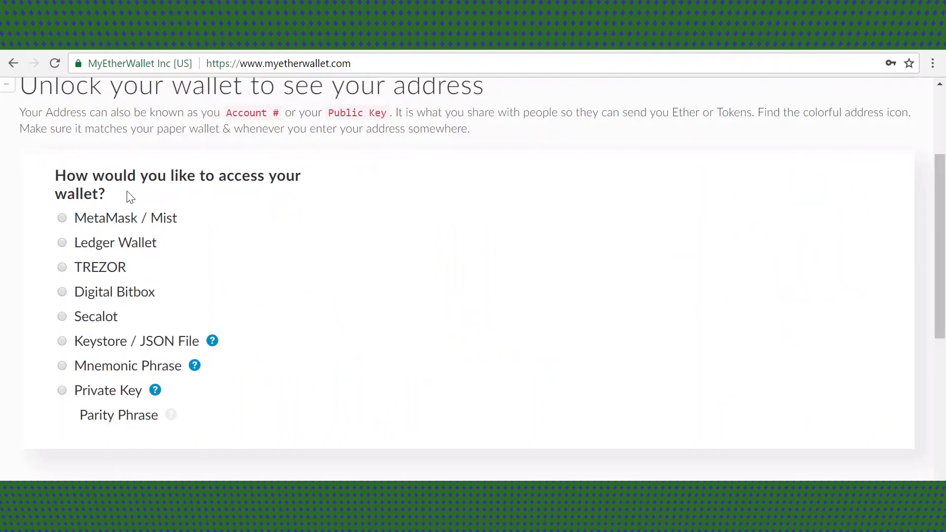
pyautogui.moveTo(169, 312)
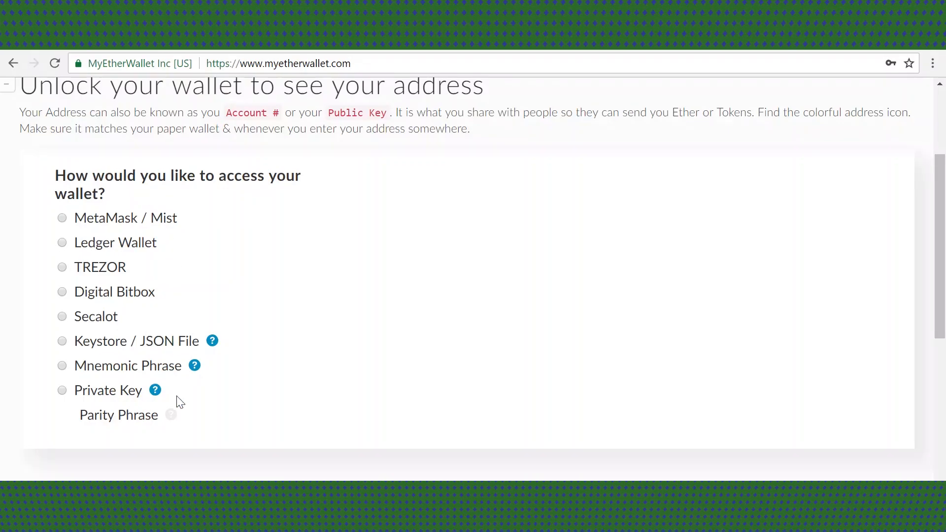
pyautogui.scroll(3)
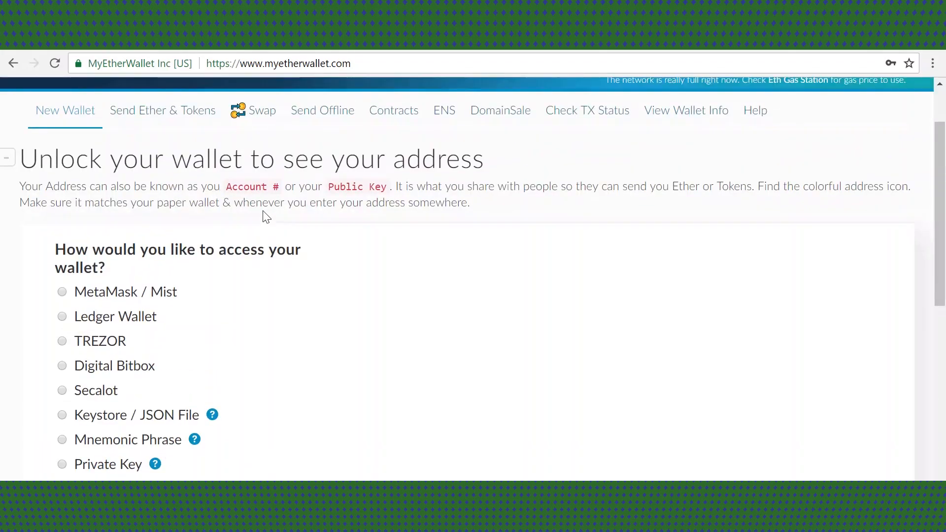
pyautogui.scroll(-3)
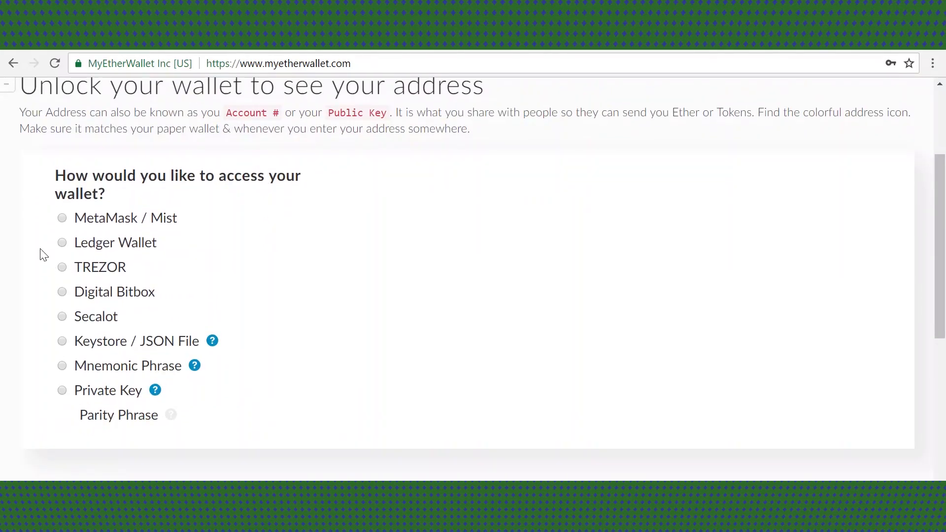
pyautogui.moveTo(66, 380)
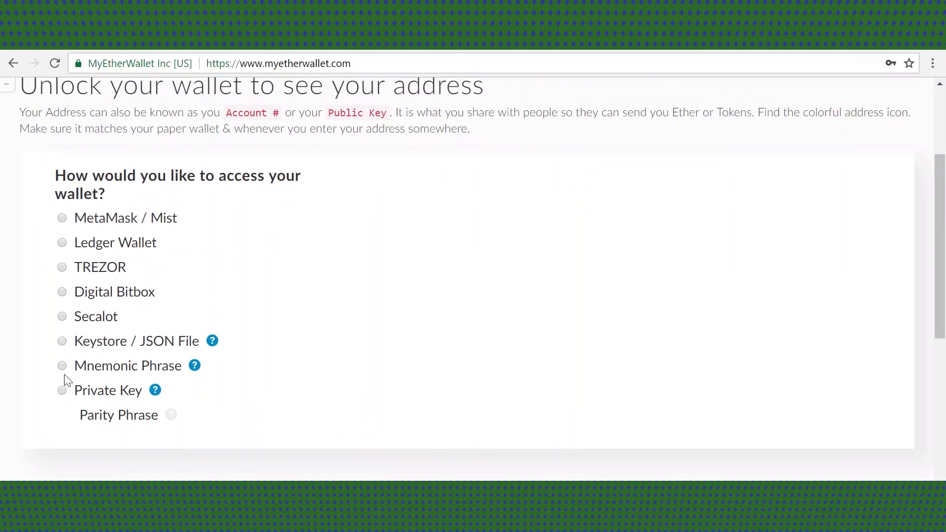
pyautogui.click(61, 391)
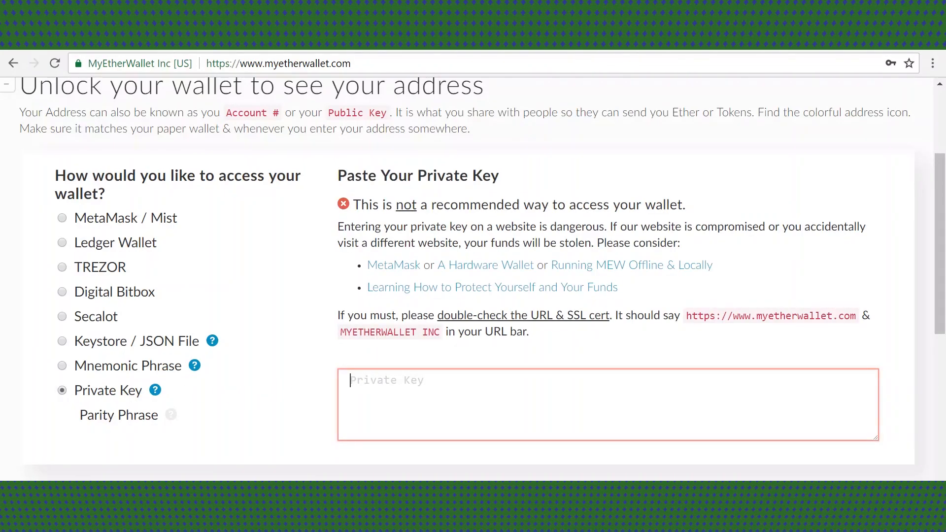
# Step: Unlock the wallet with the pasted private key so it reports successfully decrypted
pyautogui.click(383, 322)
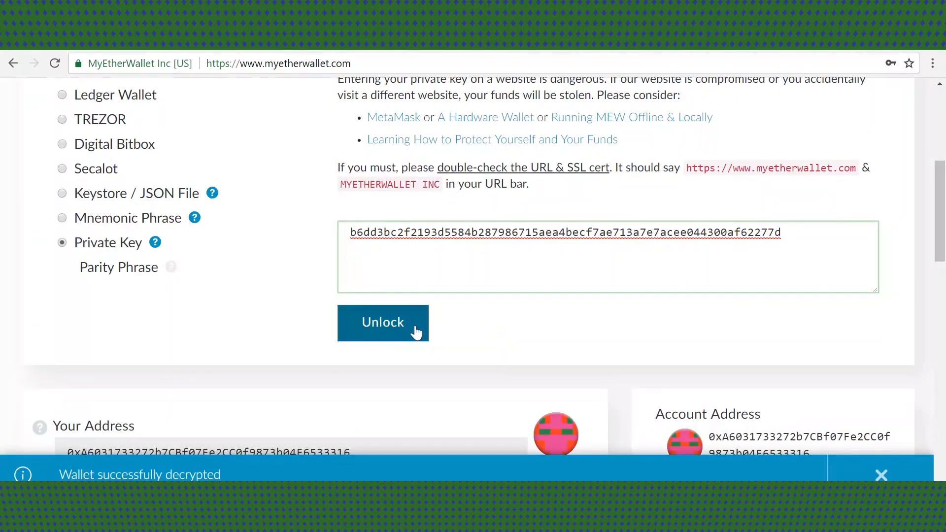
pyautogui.click(383, 323)
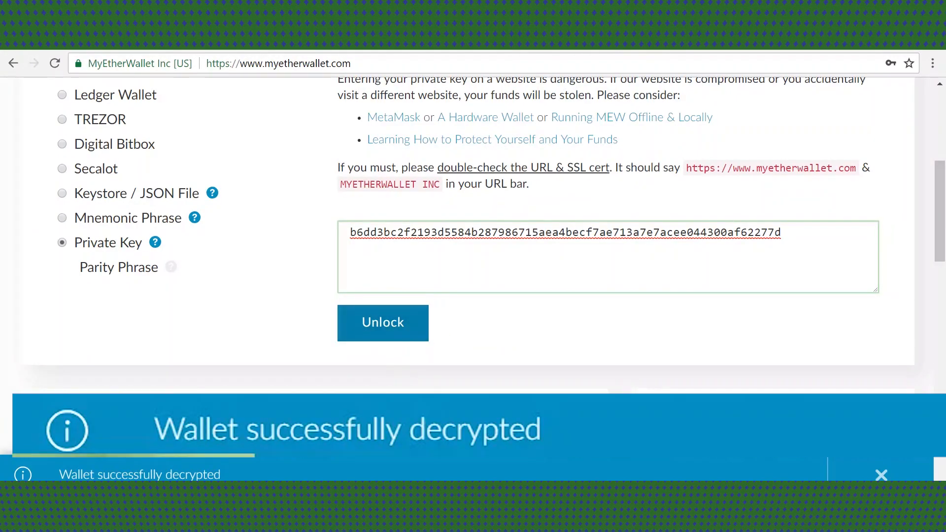
pyautogui.moveTo(438, 429)
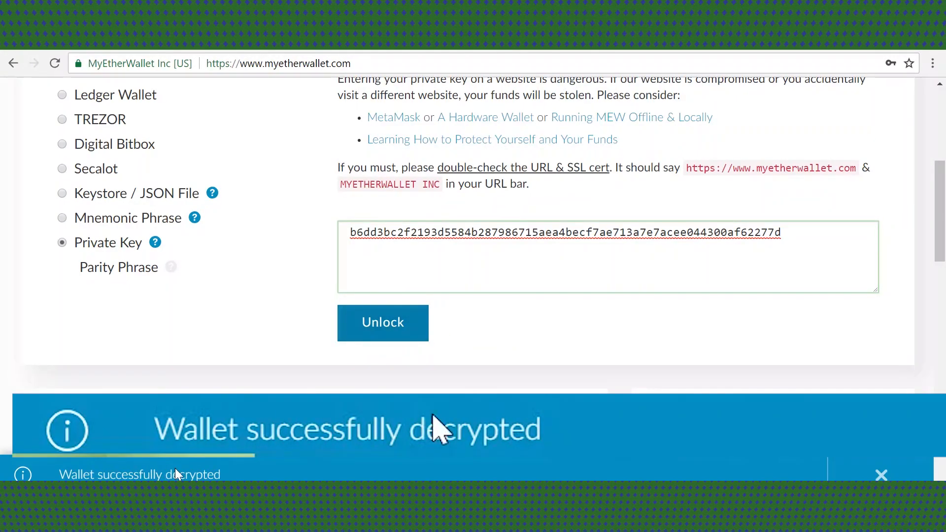
pyautogui.moveTo(473, 387)
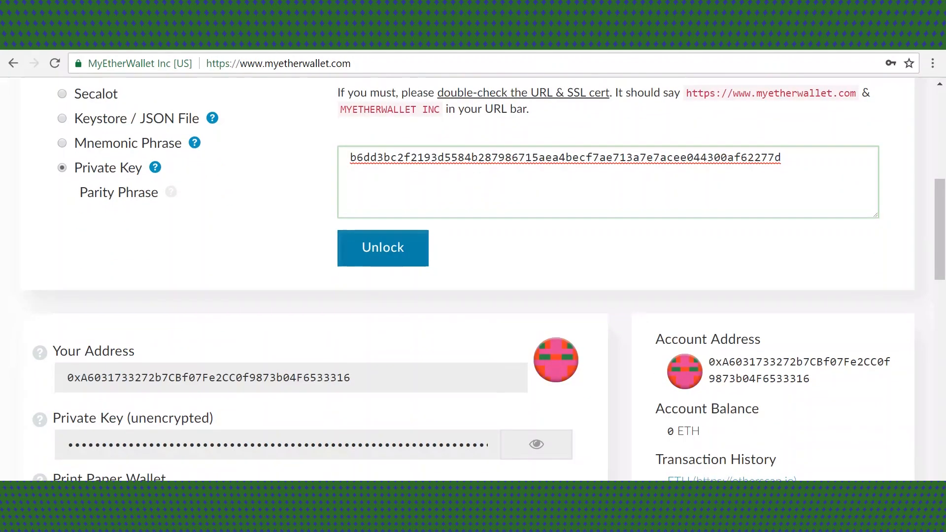
# Step: Reveal the unencrypted private key via the eye icon and view its QR code beside the address QR
pyautogui.scroll(-3)
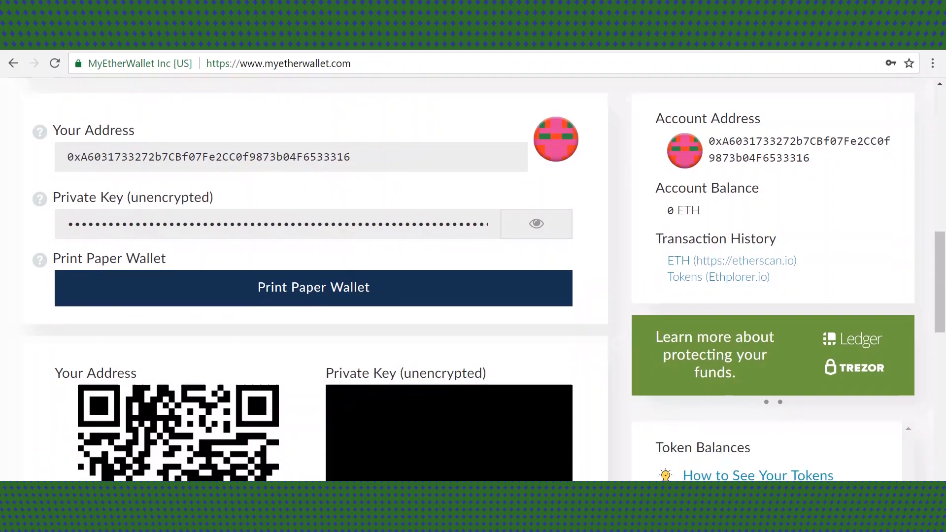
pyautogui.moveTo(264, 176)
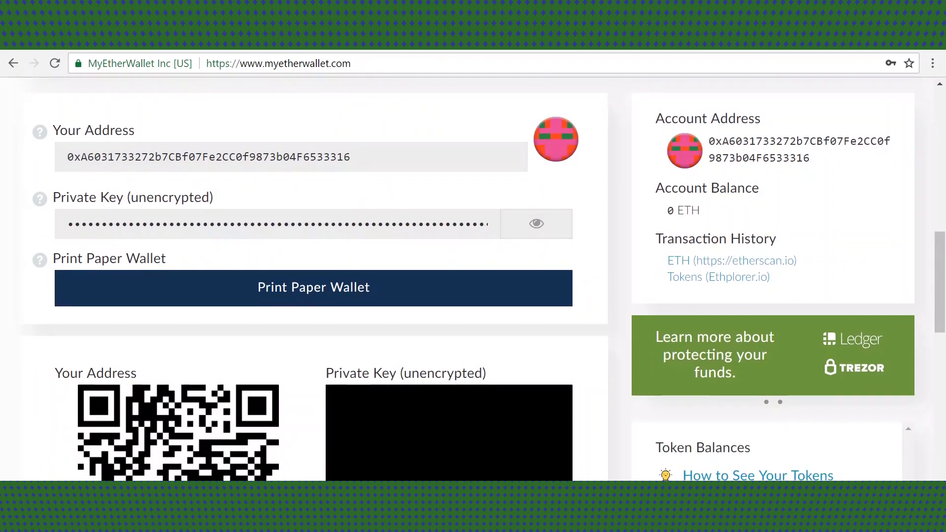
pyautogui.moveTo(536, 228)
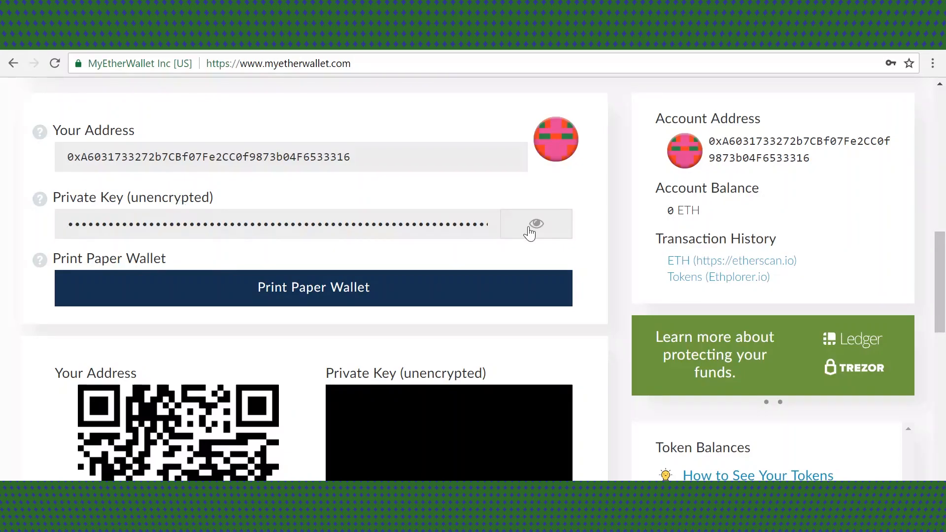
pyautogui.click(537, 223)
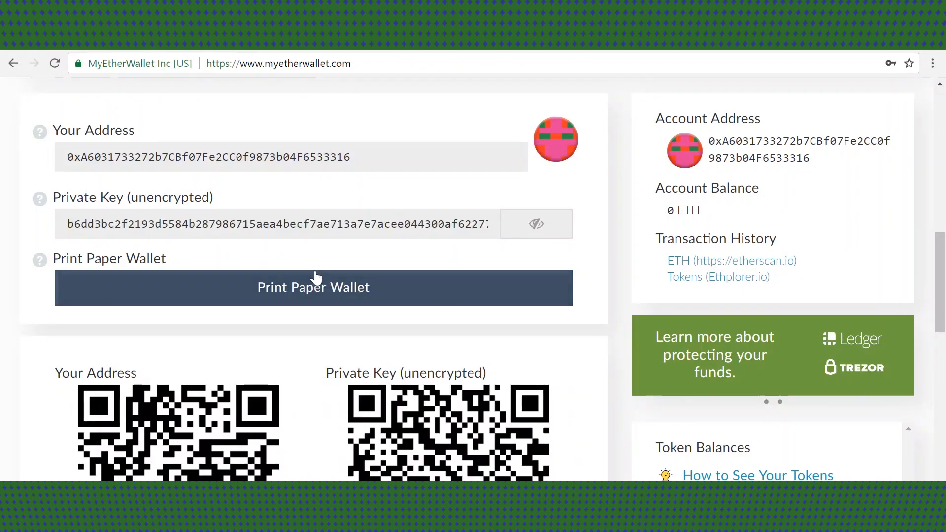
pyautogui.scroll(-3)
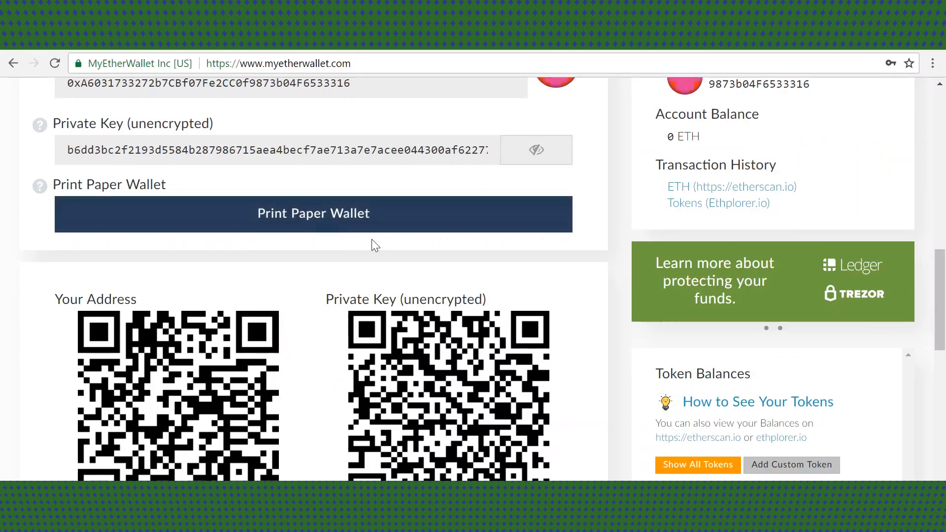
pyautogui.scroll(-3)
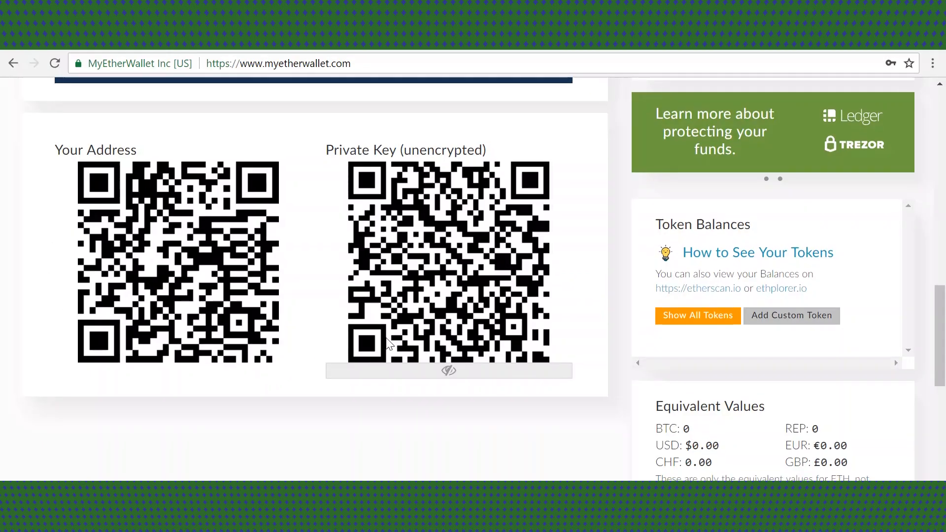
pyautogui.scroll(-3)
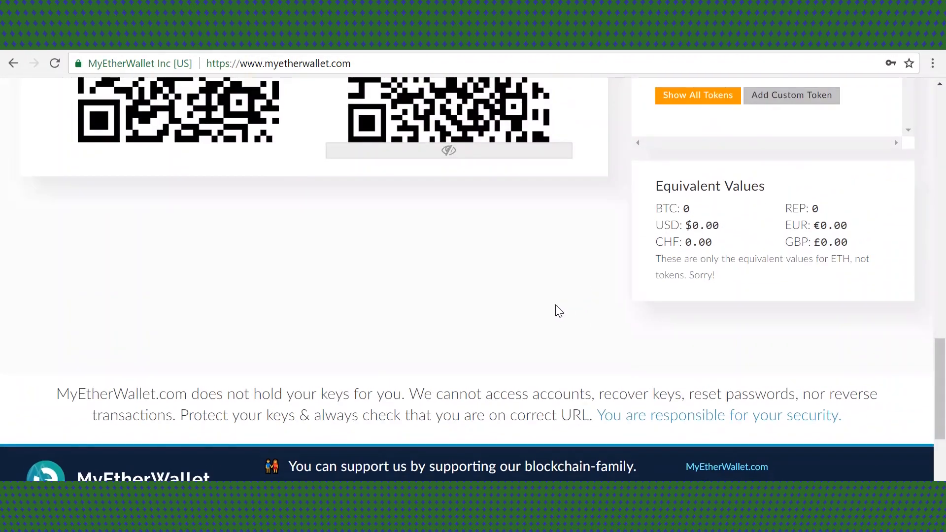